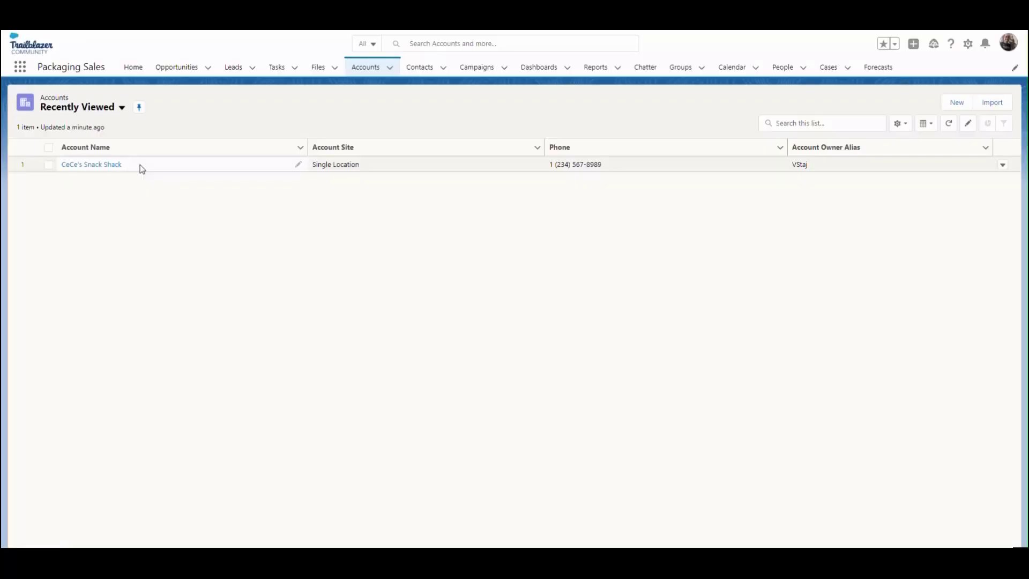
- Open the CeCe's Snack Shack account record from the Recently Viewed accounts list
{"action": "left_click", "coordinate": [91, 164]}
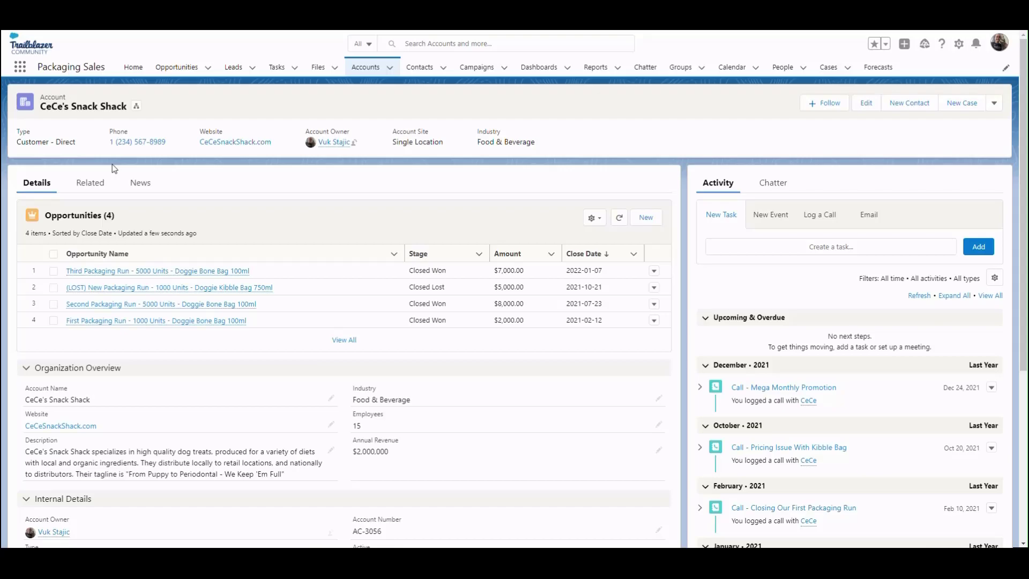
{"action": "mouse_move", "coordinate": [128, 169]}
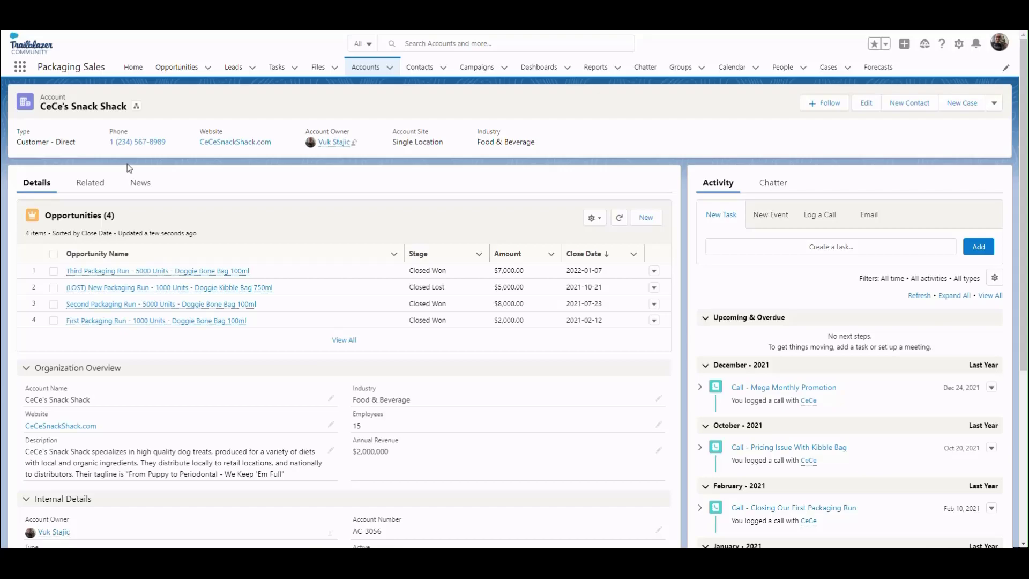
{"action": "mouse_move", "coordinate": [958, 43]}
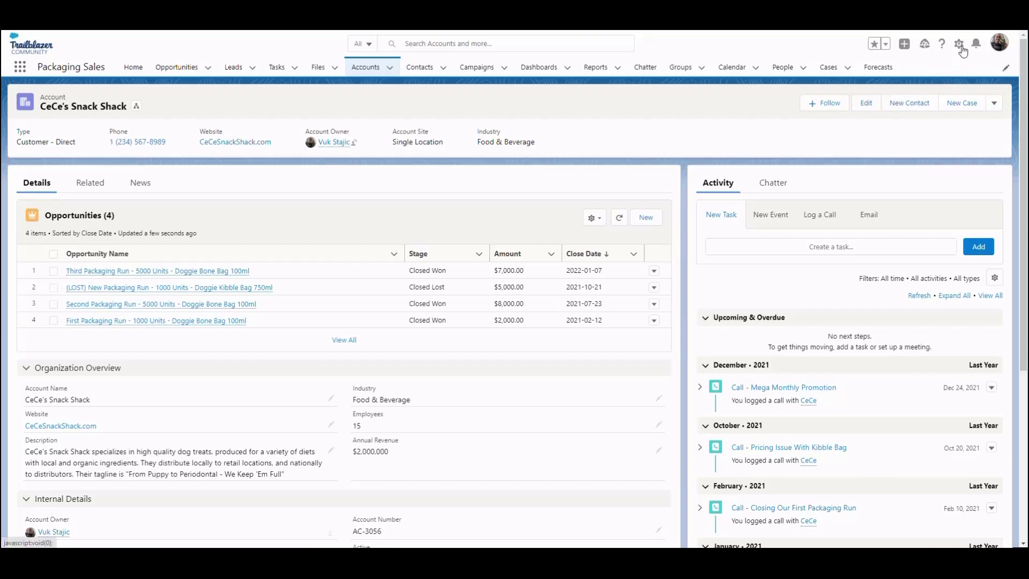
- Go from the gear menu's Edit Object to the Account object's Page Layouts list in Setup
{"action": "left_click", "coordinate": [959, 43]}
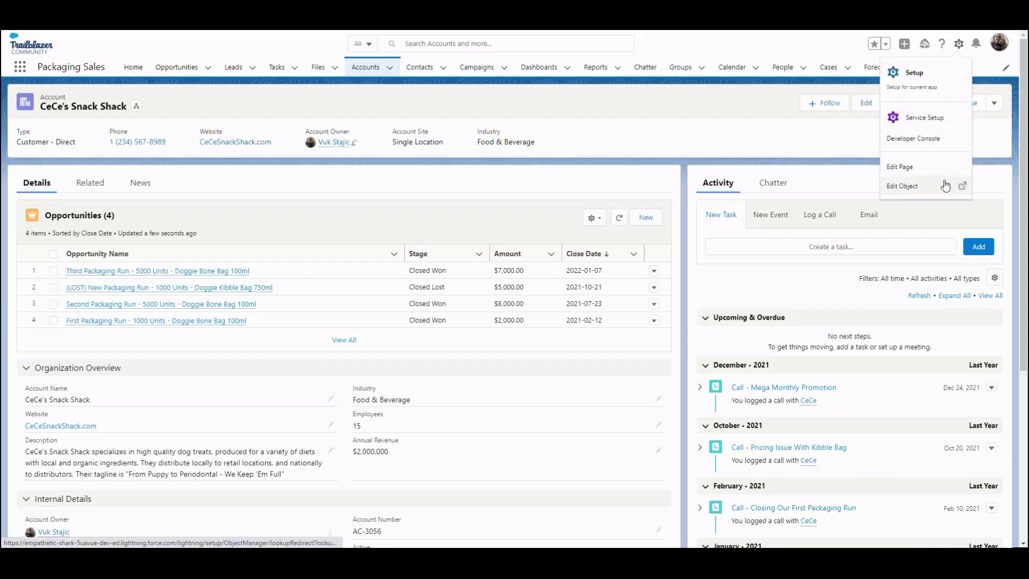
{"action": "left_click", "coordinate": [911, 71]}
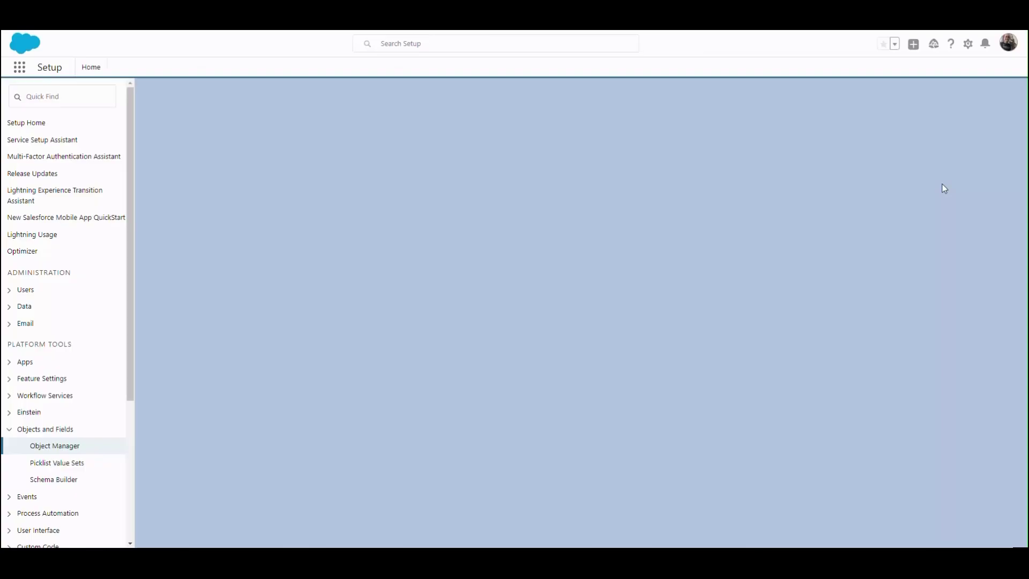
{"action": "left_click", "coordinate": [54, 446]}
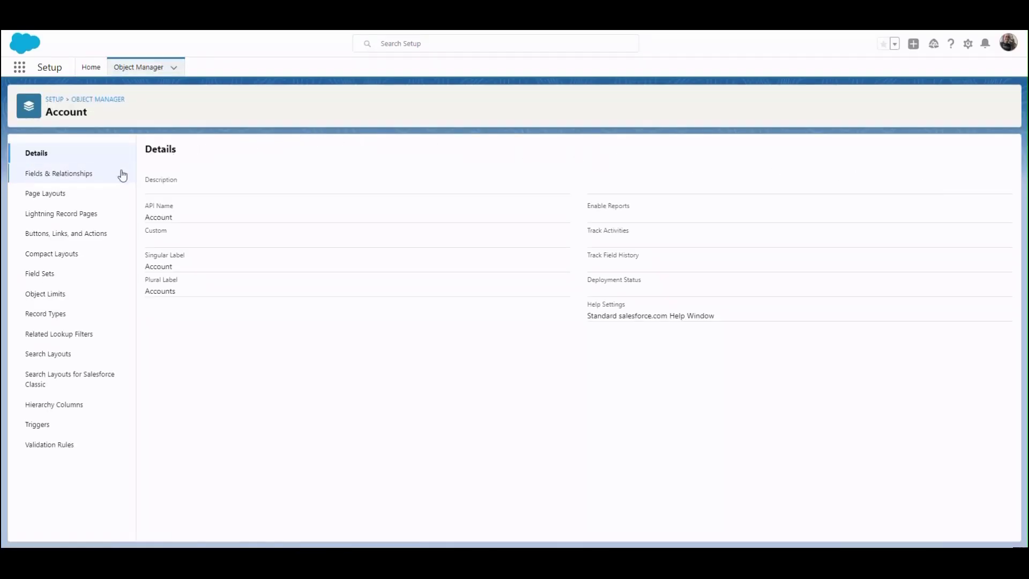
{"action": "left_click", "coordinate": [45, 193]}
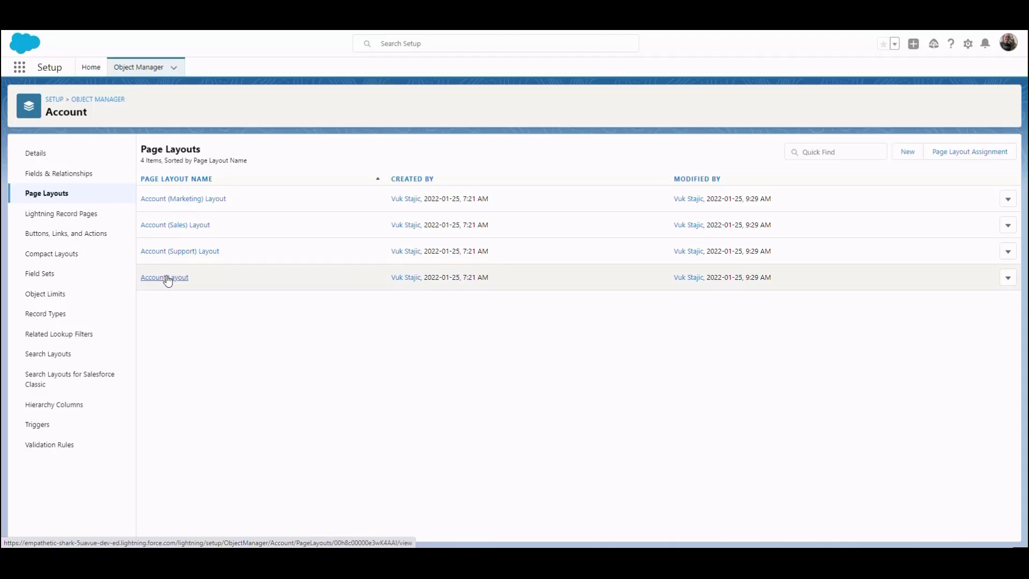
- Edit Account Layout and show the Related Lists palette with Opportunities, Contacts and Cases
{"action": "left_click", "coordinate": [164, 277]}
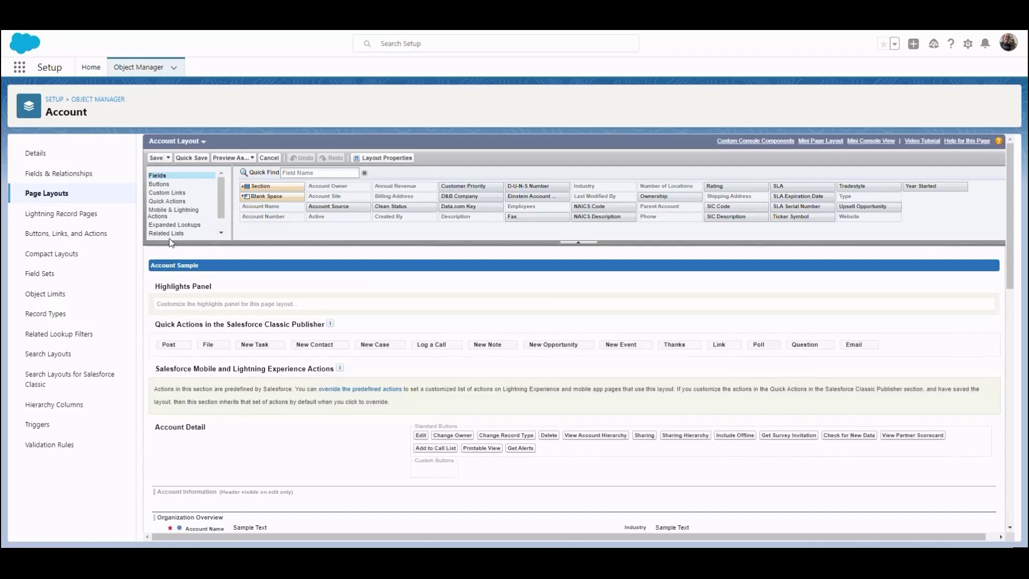
{"action": "scroll", "scroll_direction": "down", "scroll_amount": 3}
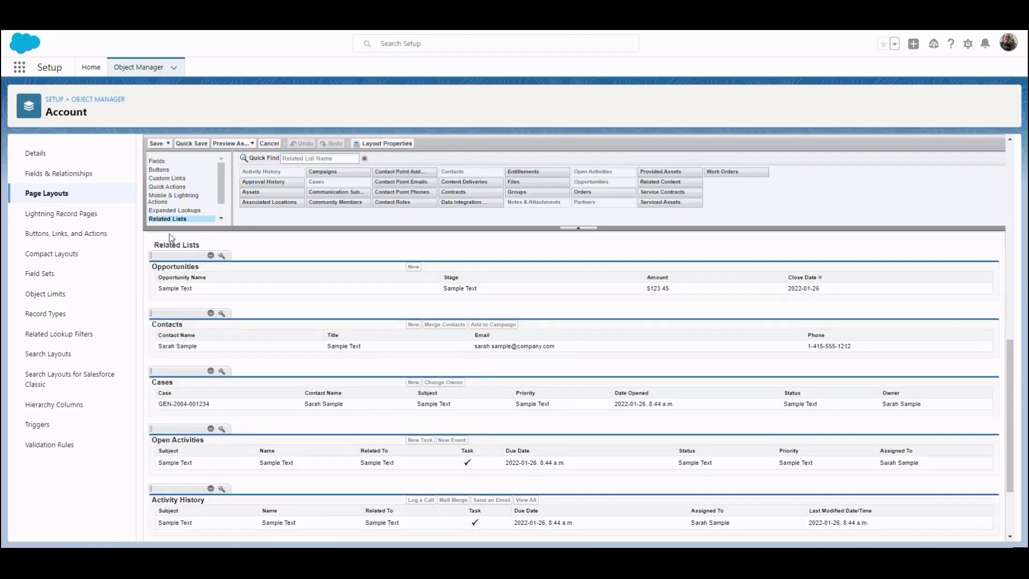
{"action": "left_click", "coordinate": [203, 255]}
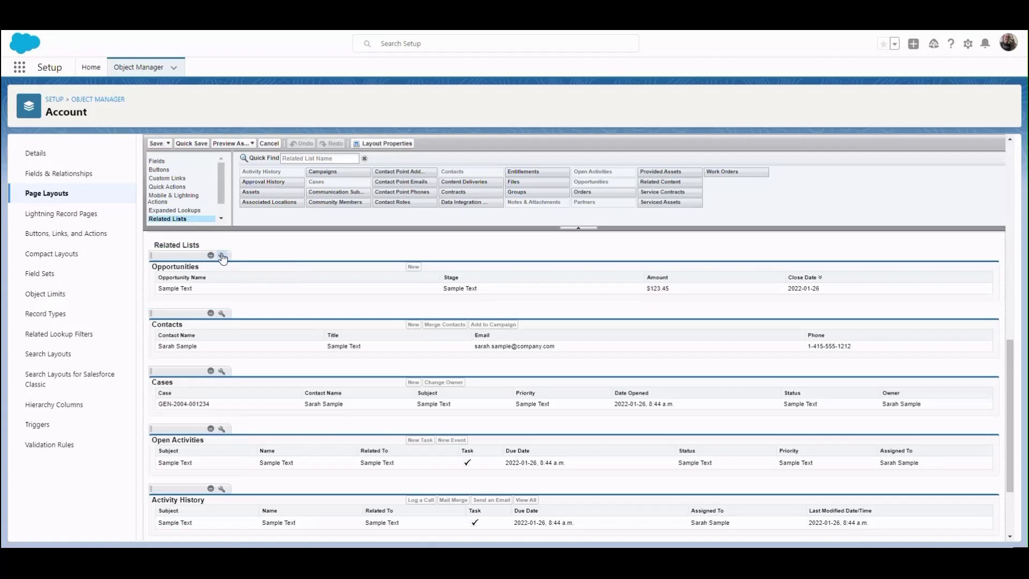
- In Opportunities related list properties, add Delivery Status and Order Number, moving Order Number first
{"action": "left_click", "coordinate": [222, 257]}
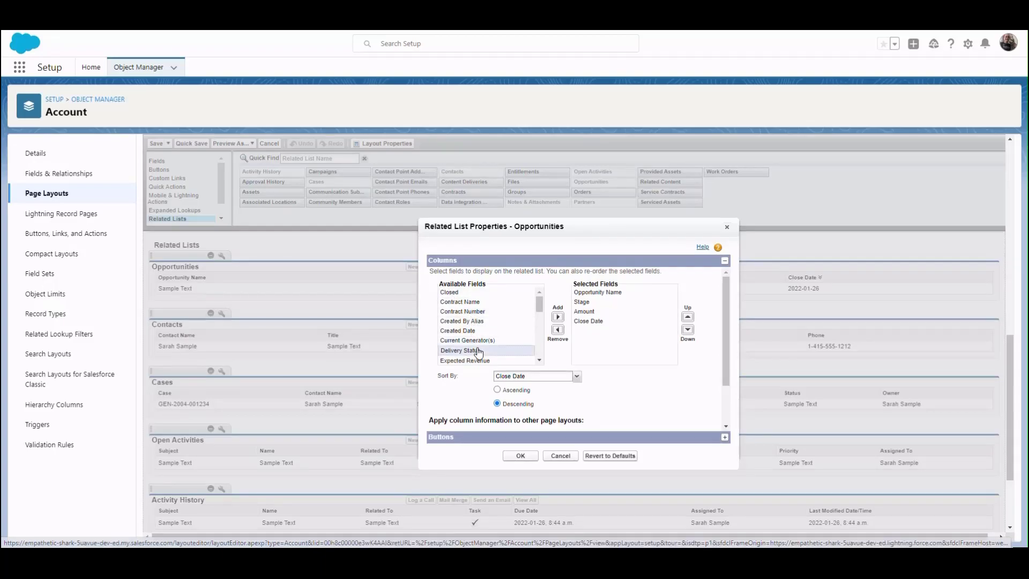
{"action": "left_click", "coordinate": [557, 316]}
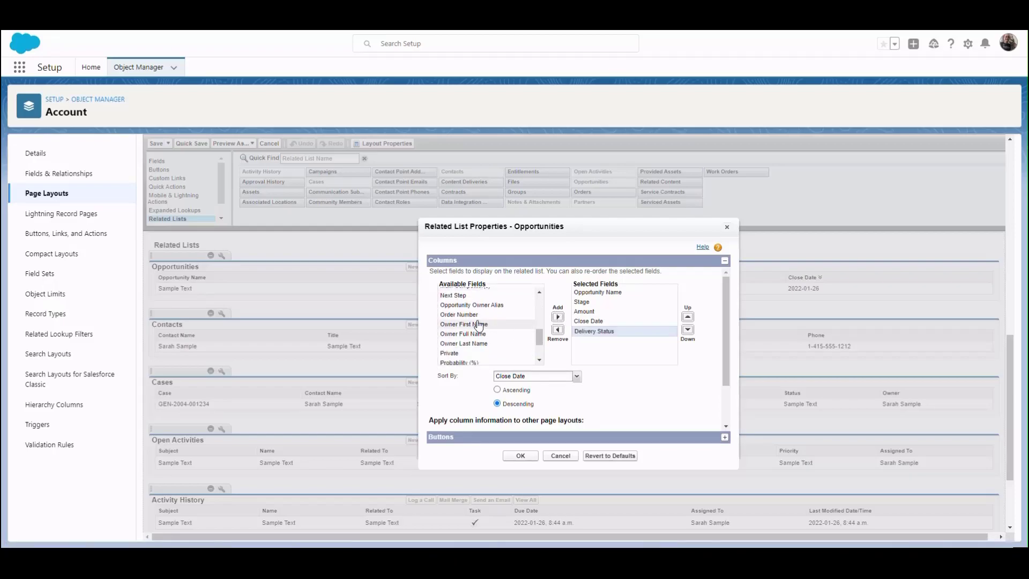
{"action": "left_click", "coordinate": [459, 314]}
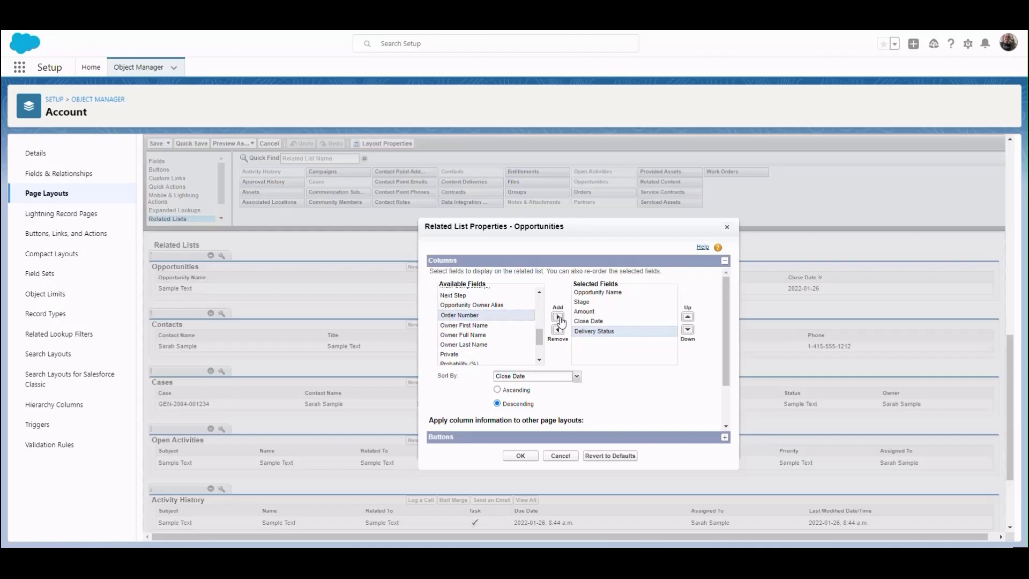
{"action": "left_click", "coordinate": [557, 317]}
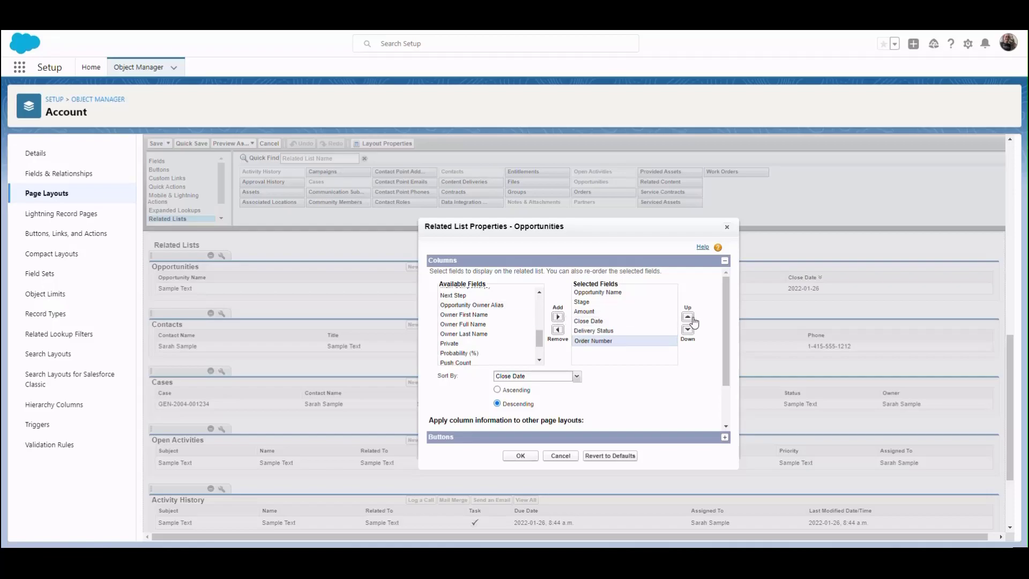
{"action": "left_click", "coordinate": [687, 316]}
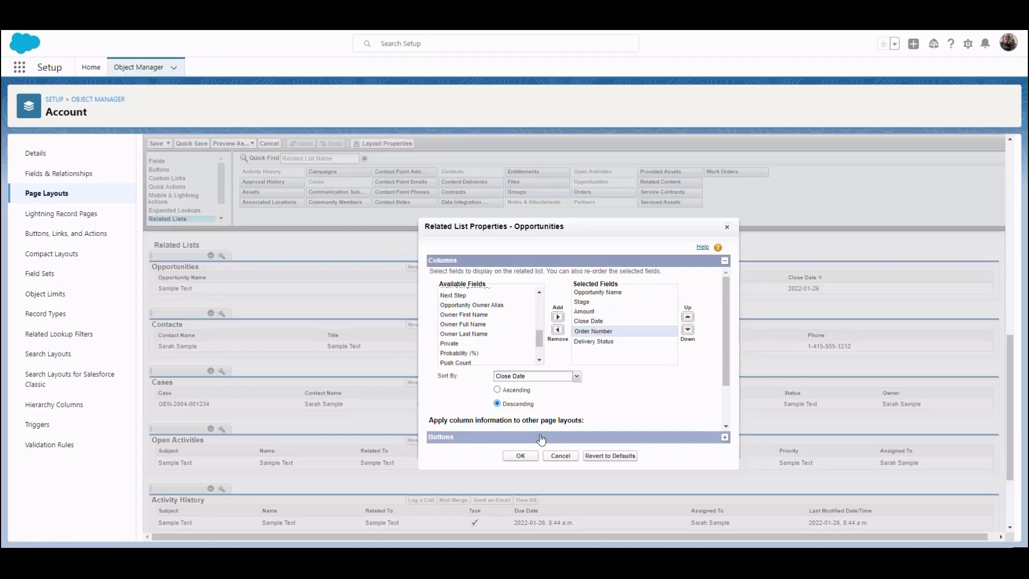
- Confirm the related list columns and save Account Layout, returning to the page layouts list
{"action": "left_click", "coordinate": [520, 456]}
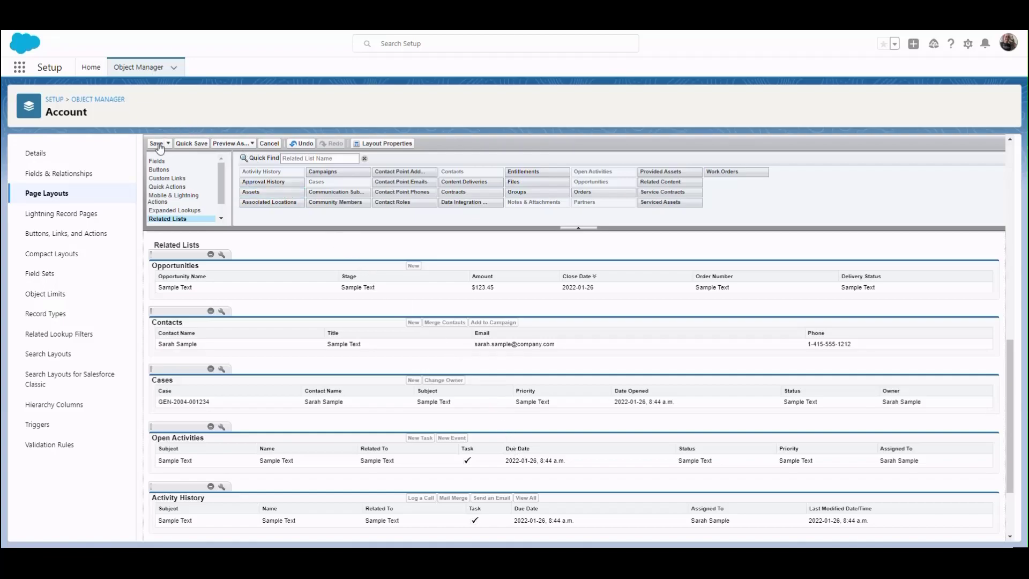
{"action": "left_click", "coordinate": [156, 142]}
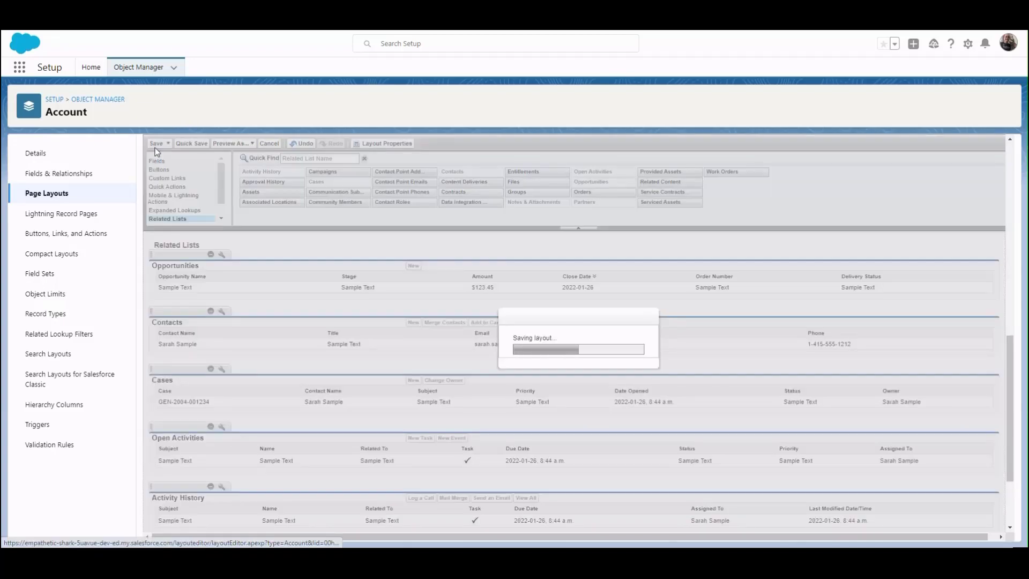
{"action": "left_click", "coordinate": [157, 143]}
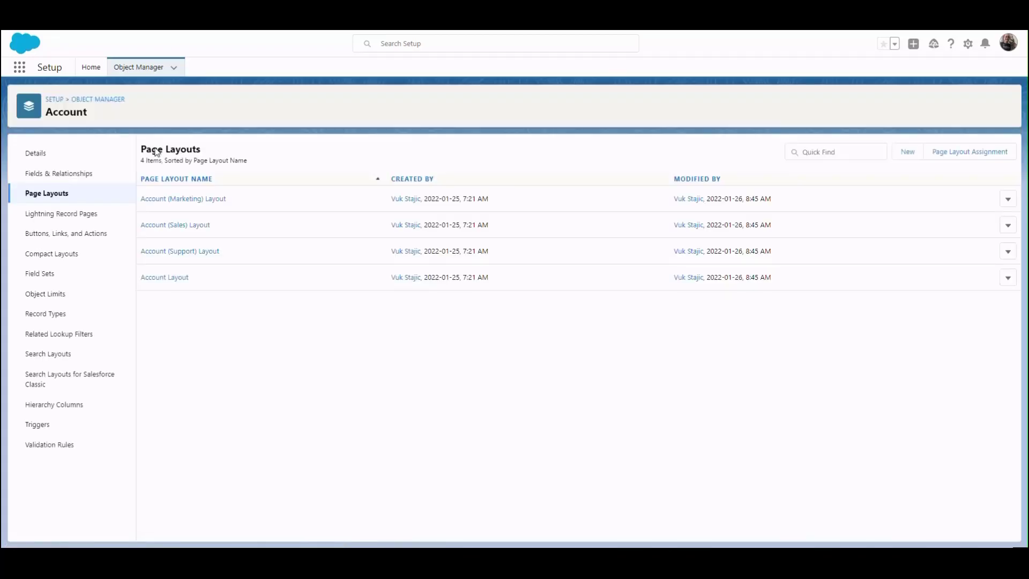